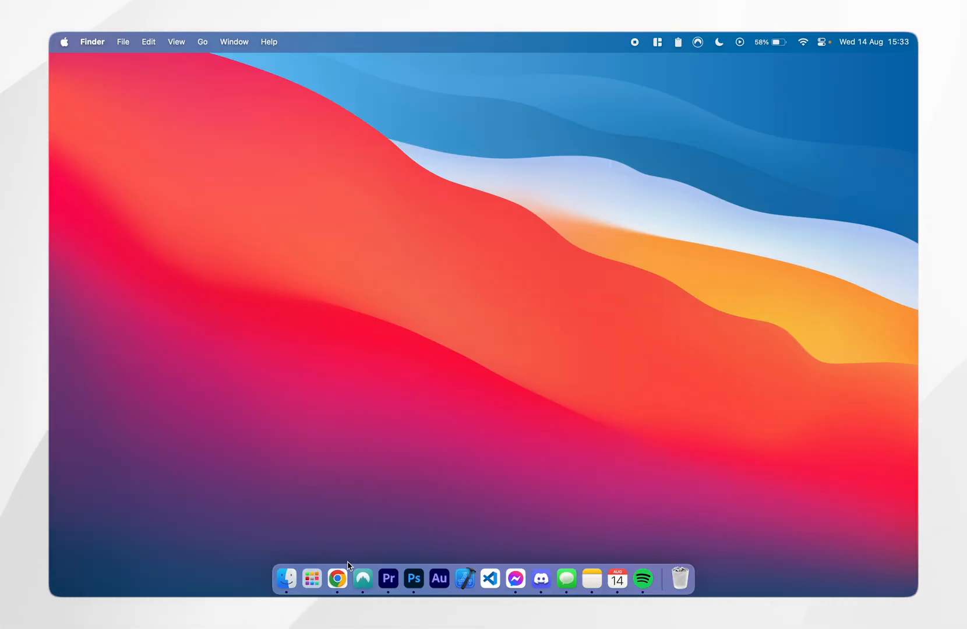
Launch Google Chrome and reach mozilla.org's Firefox Browsers list.
{"action": "left_click", "coordinate": [337, 579]}
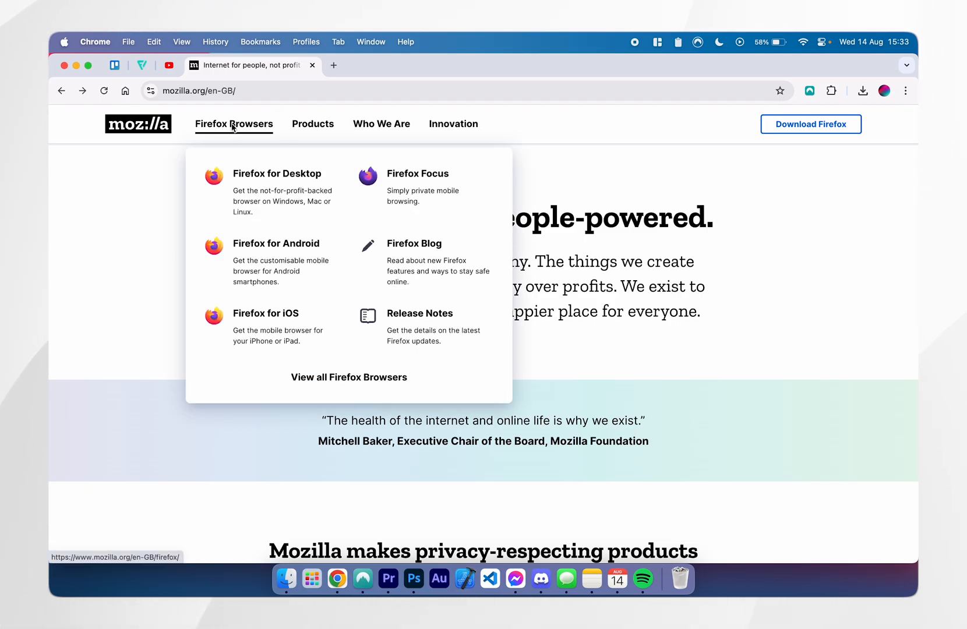
{"action": "mouse_move", "coordinate": [276, 181]}
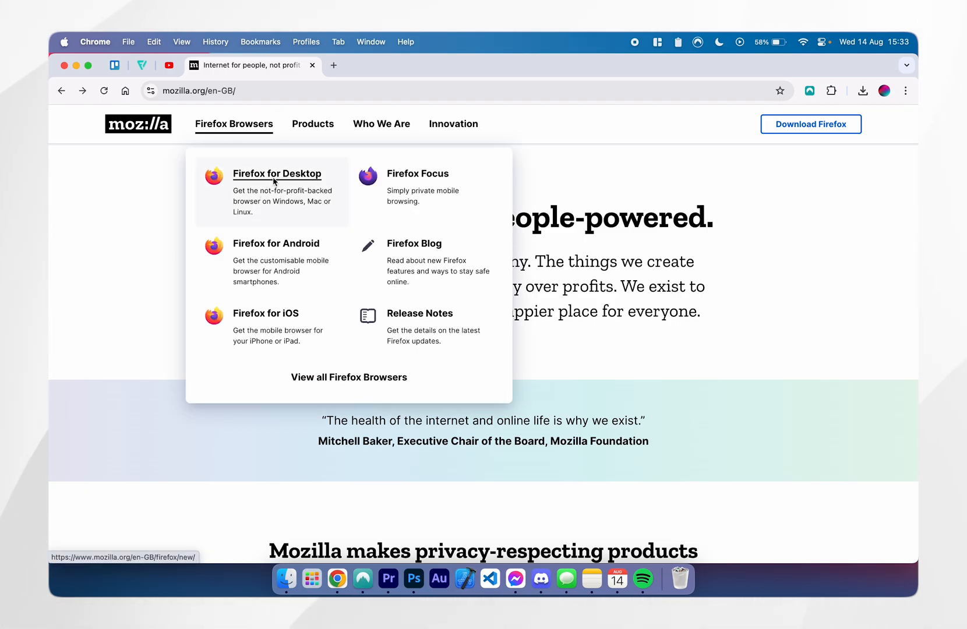
Download the Firefox 129.0.1 installer from the Firefox for Desktop page and save it to the Desktop.
{"action": "left_click", "coordinate": [277, 174]}
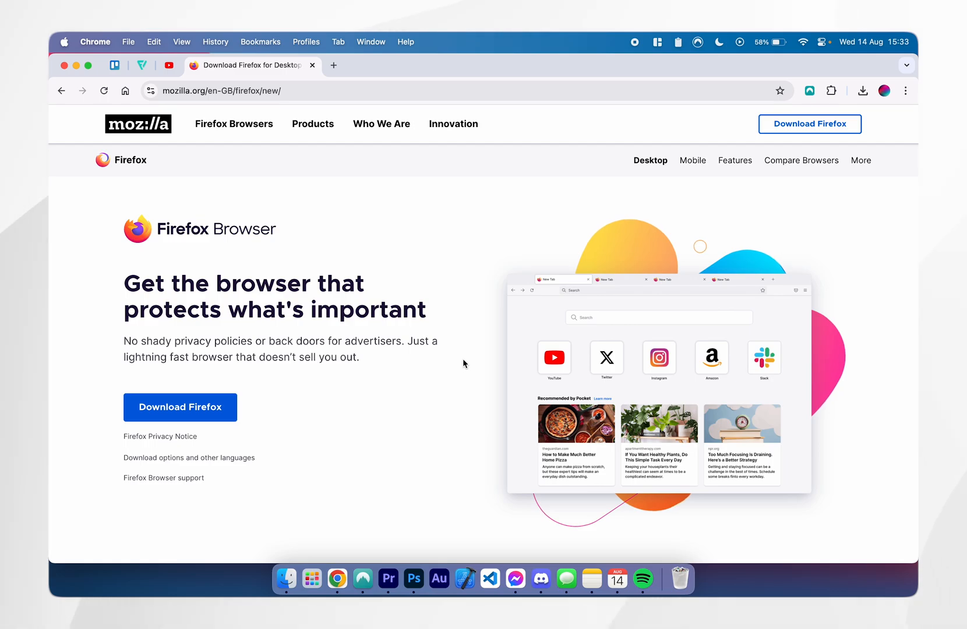
{"action": "left_click", "coordinate": [181, 406]}
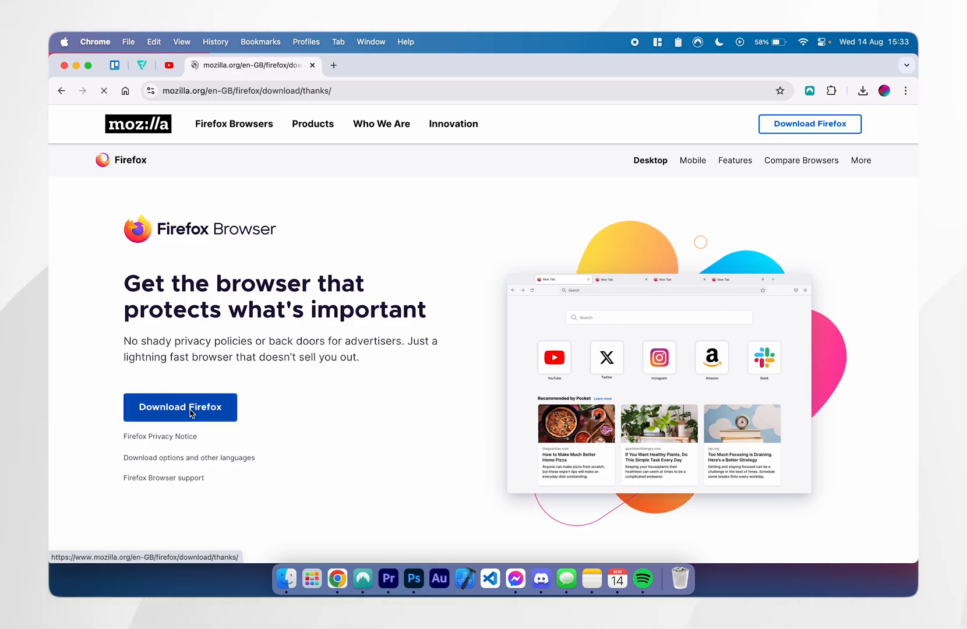
{"action": "left_click", "coordinate": [181, 407]}
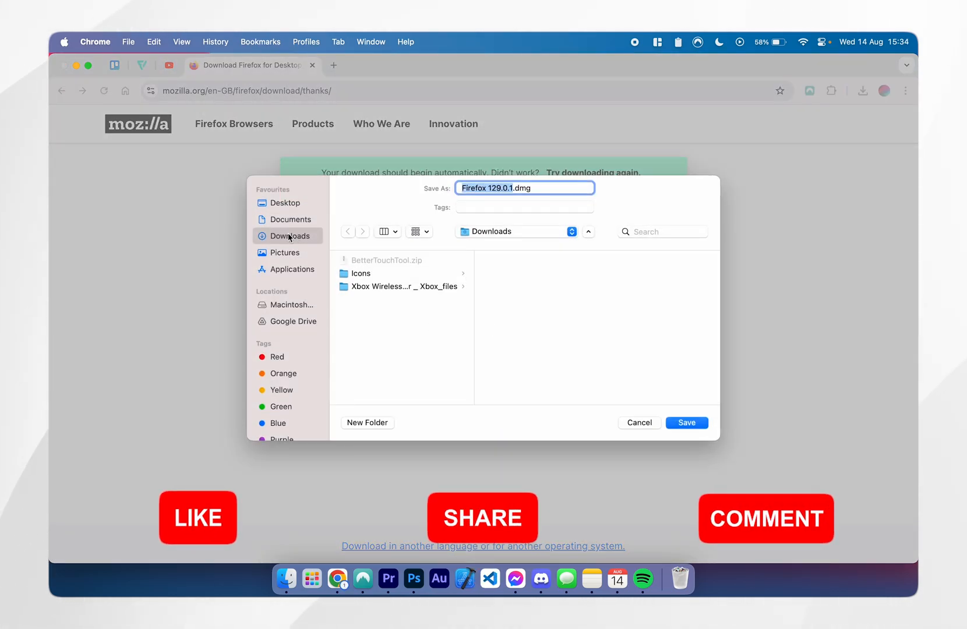
{"action": "left_click", "coordinate": [285, 202]}
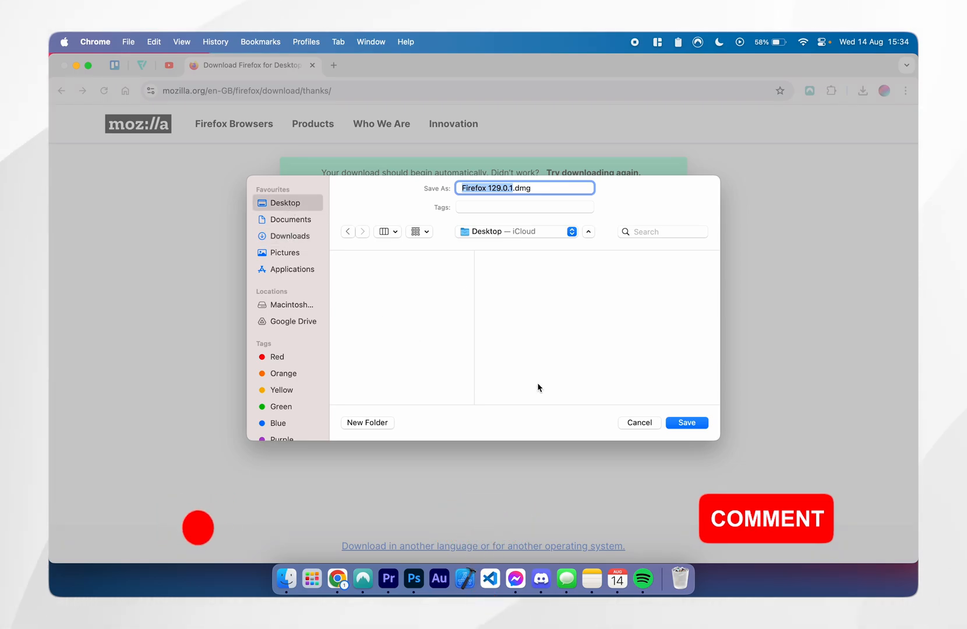
{"action": "left_click", "coordinate": [686, 423]}
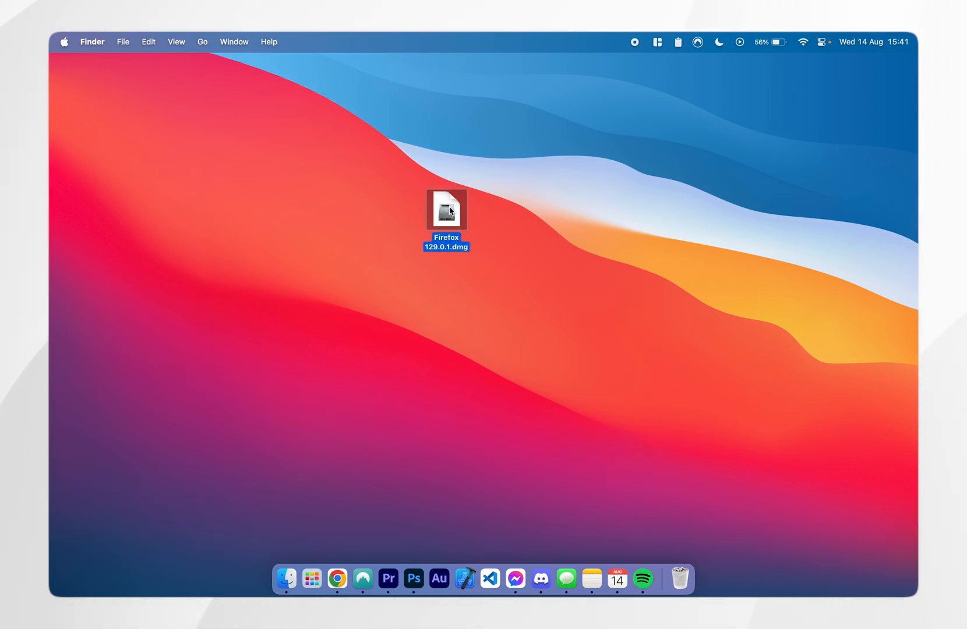
Mount Firefox 129.0.1.dmg and drag Firefox onto the Applications folder alias.
{"action": "double_click", "coordinate": [446, 210]}
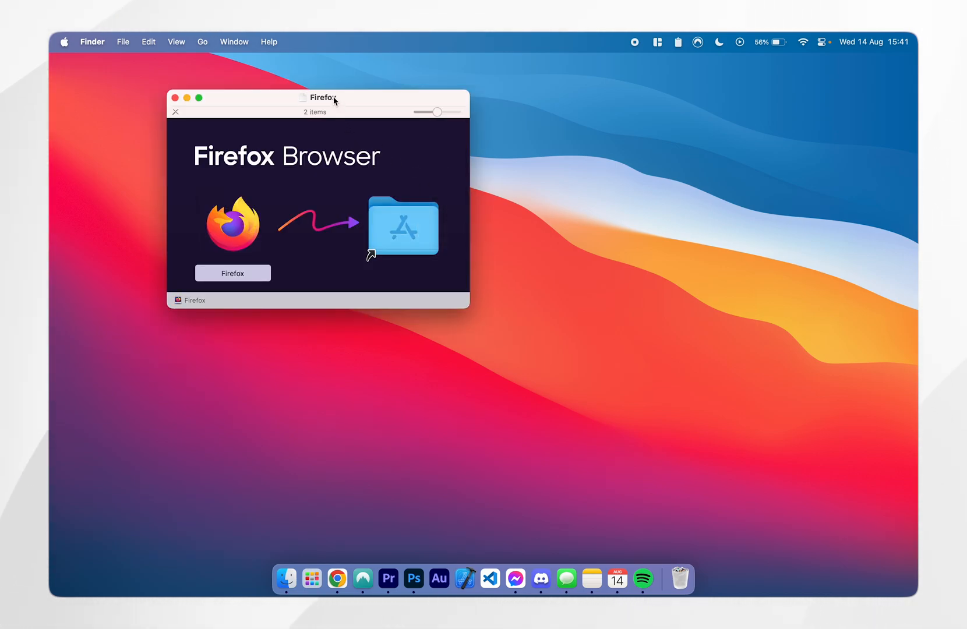
{"action": "left_click_drag", "start_coordinate": [320, 98], "coordinate": [466, 158]}
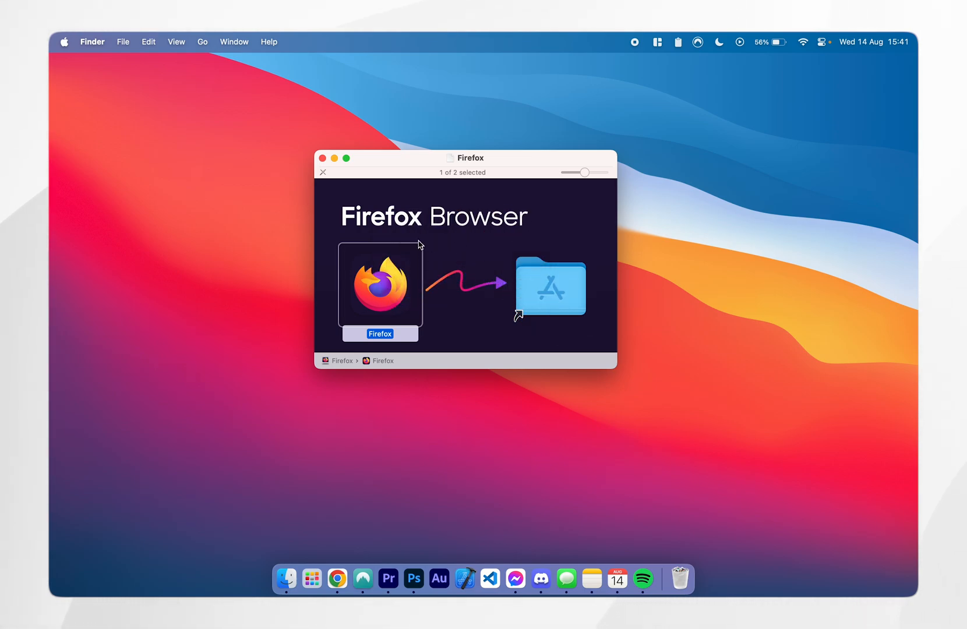
{"action": "left_click_drag", "start_coordinate": [380, 284], "coordinate": [548, 286]}
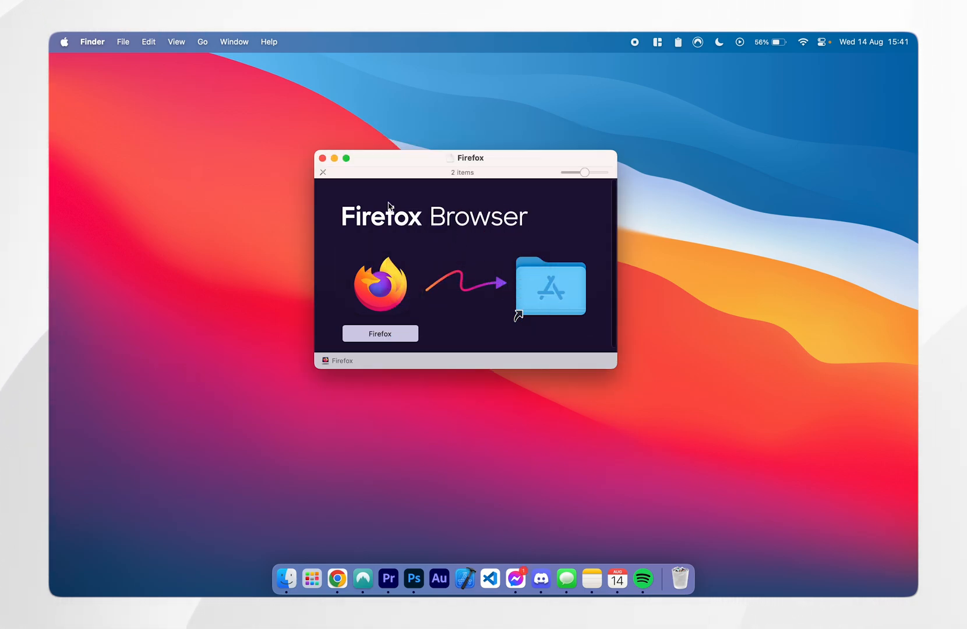
{"action": "left_click", "coordinate": [321, 158]}
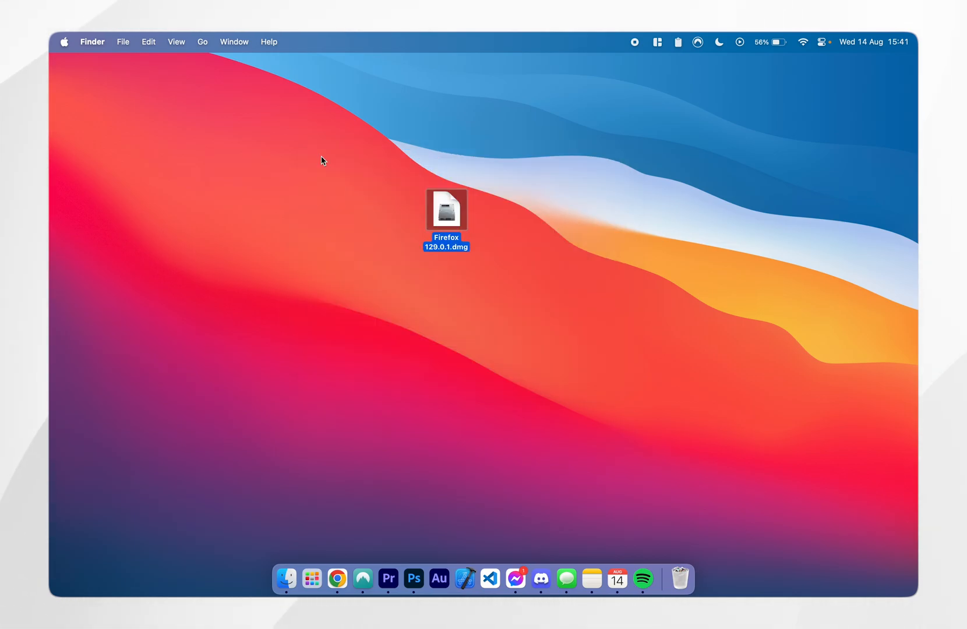
Move Firefox 129.0.1.dmg from the desktop to the Bin.
{"action": "right_click", "coordinate": [444, 209]}
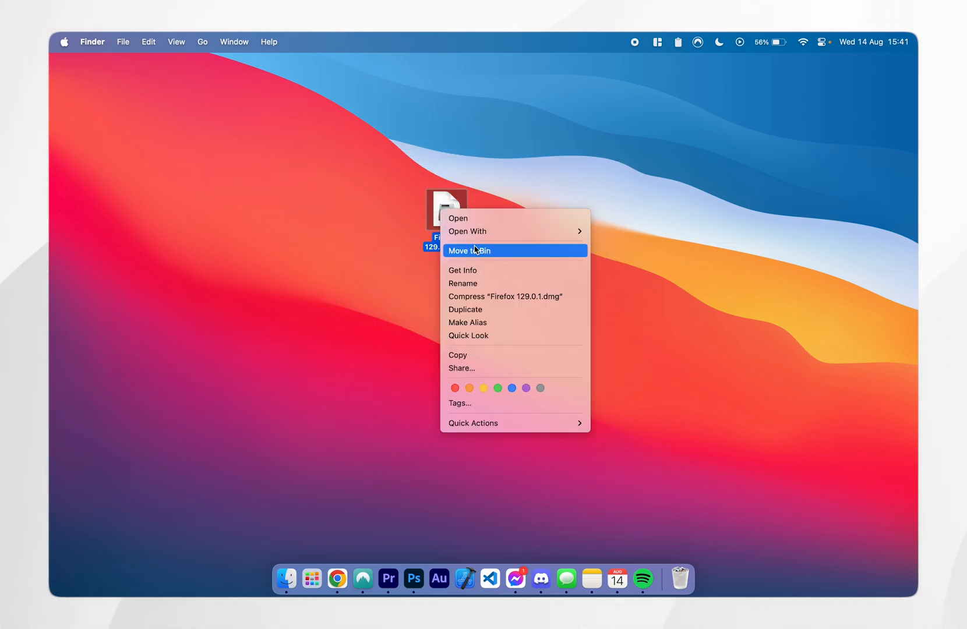
{"action": "left_click", "coordinate": [469, 250]}
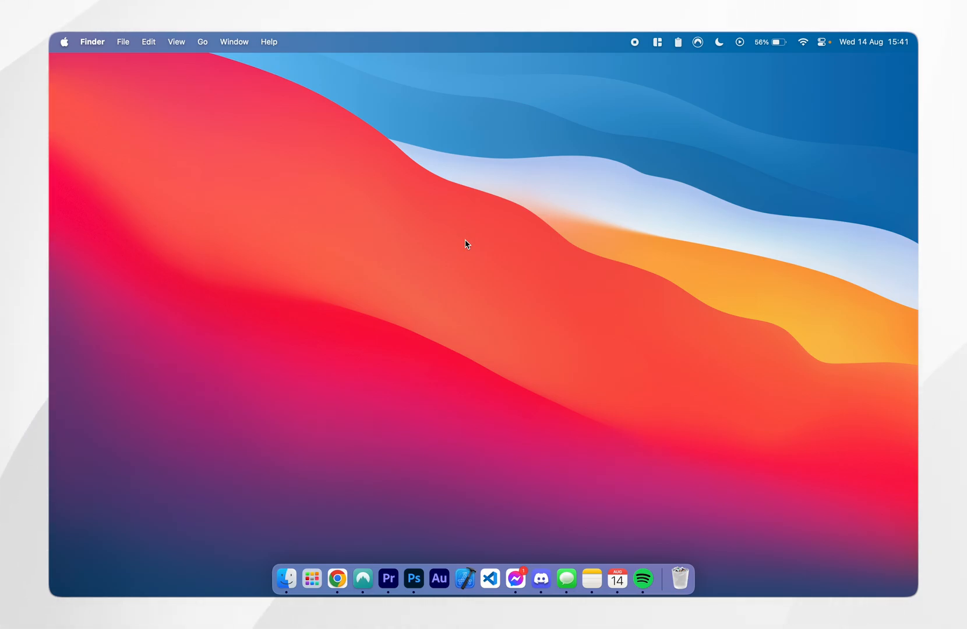
{"action": "mouse_move", "coordinate": [311, 579]}
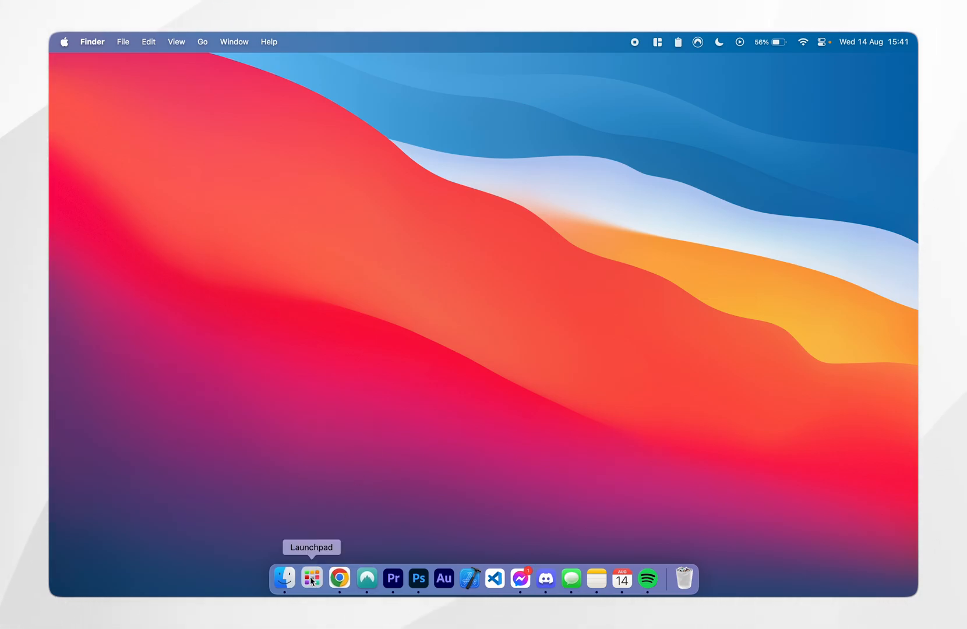
Launch Firefox from Launchpad and approve the downloaded-from-the-internet warning.
{"action": "left_click", "coordinate": [311, 578]}
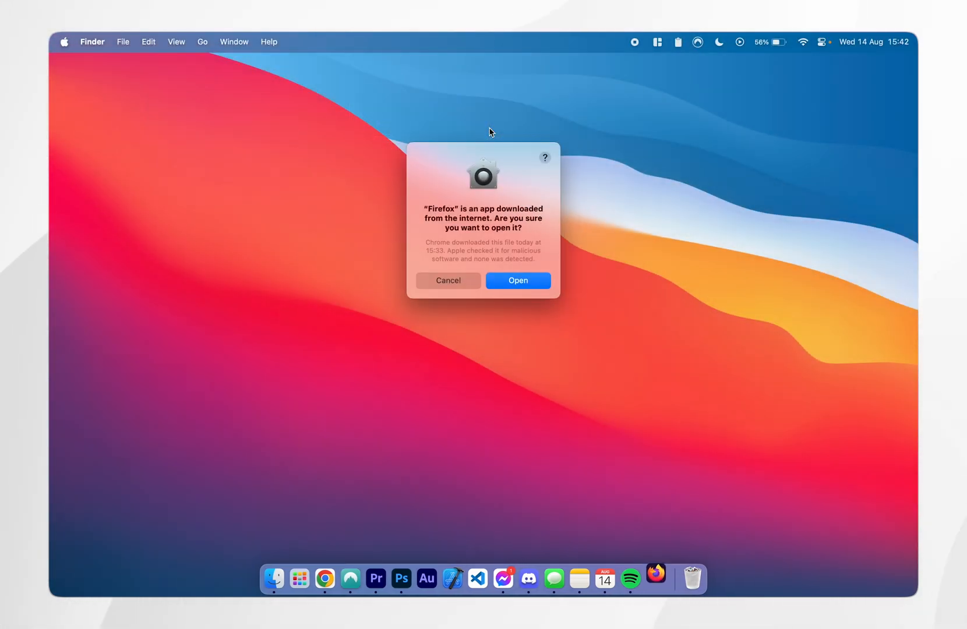
{"action": "mouse_move", "coordinate": [498, 245]}
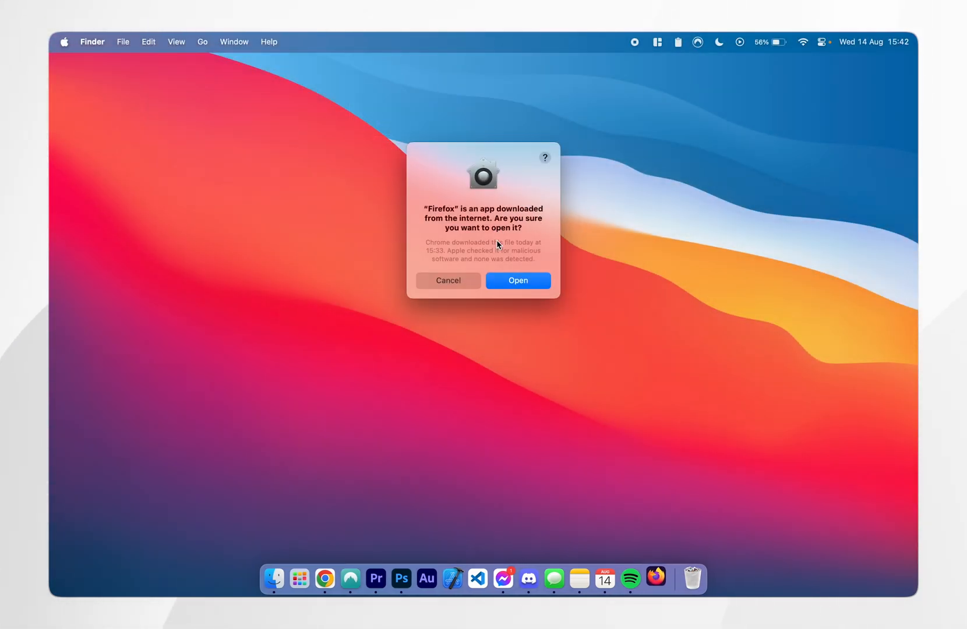
{"action": "left_click", "coordinate": [517, 280]}
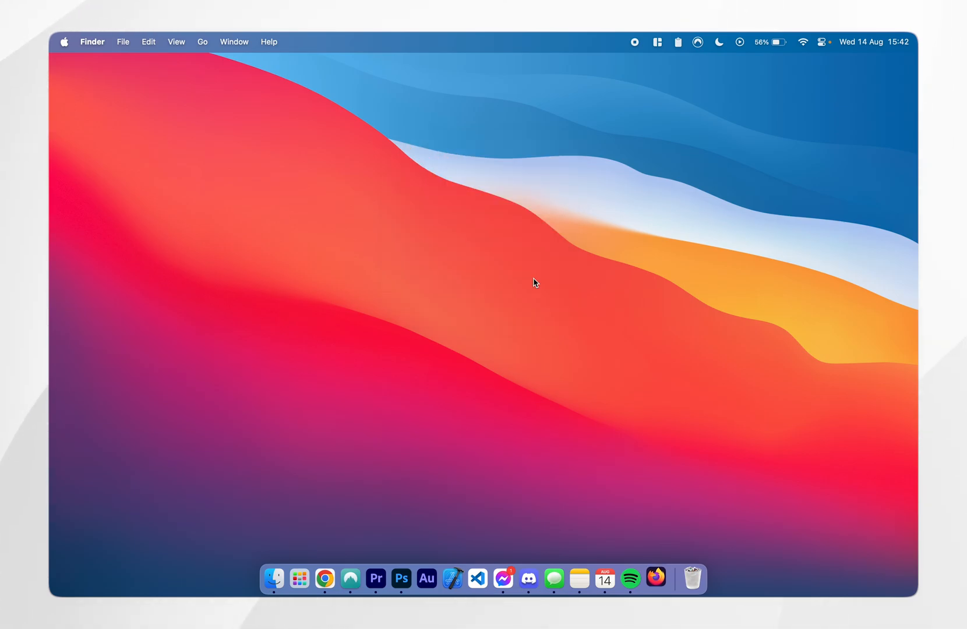
Dismiss the primary-browser prompt with Not now and open a second New Tab page.
{"action": "left_click", "coordinate": [656, 579]}
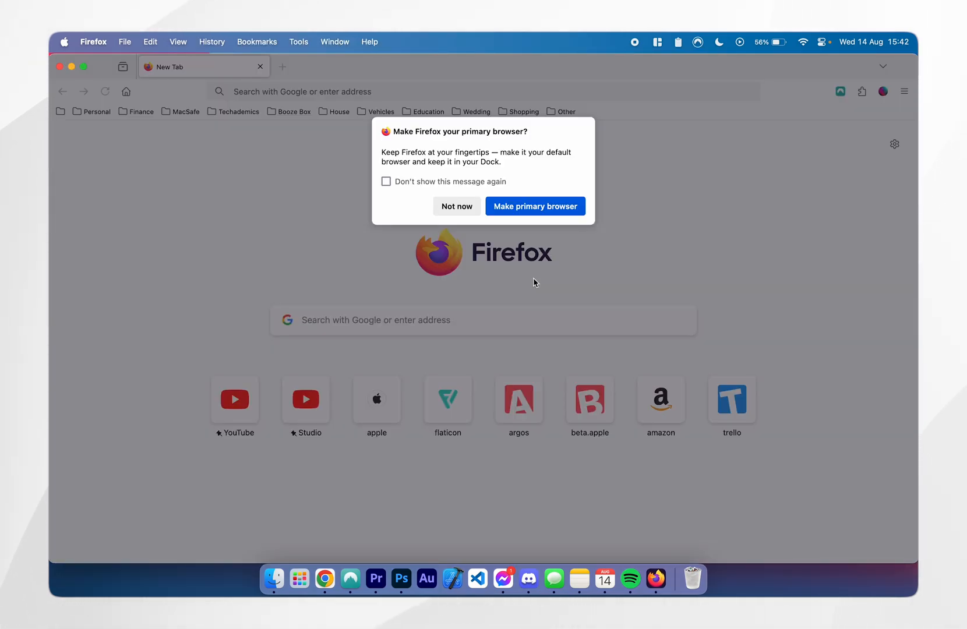
{"action": "mouse_move", "coordinate": [617, 172]}
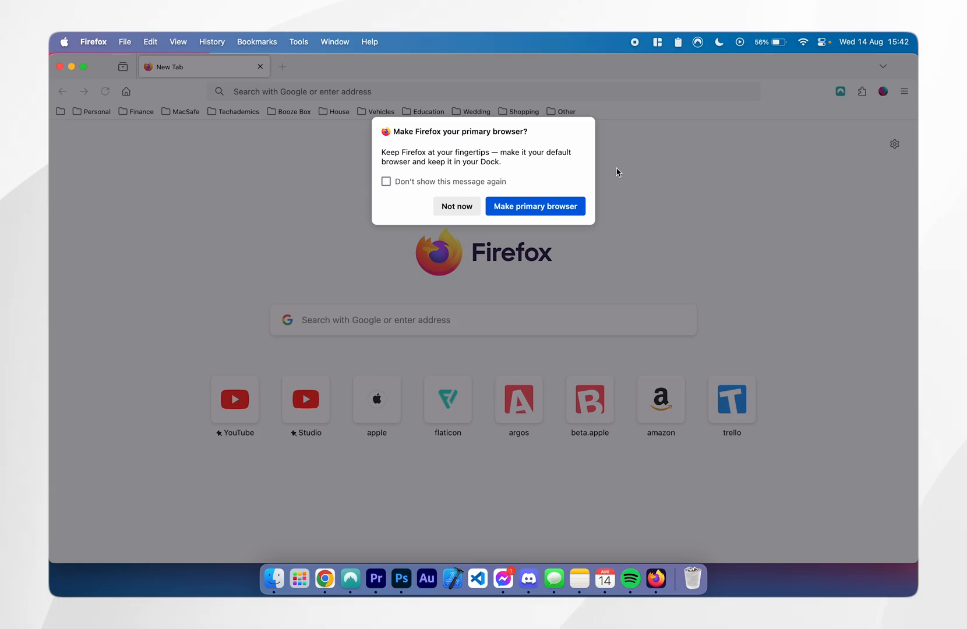
{"action": "left_click", "coordinate": [456, 206]}
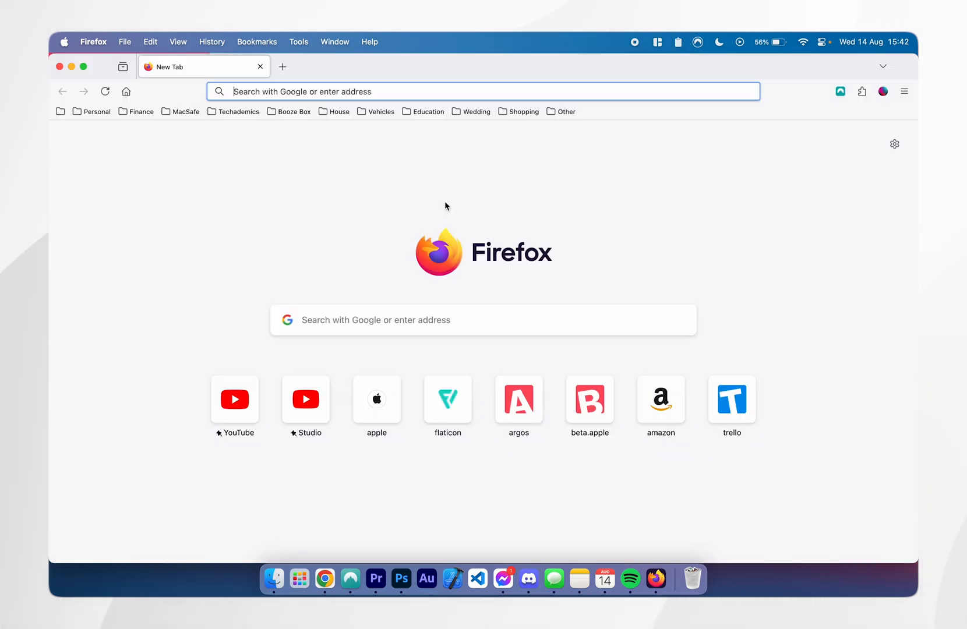
{"action": "mouse_move", "coordinate": [325, 202]}
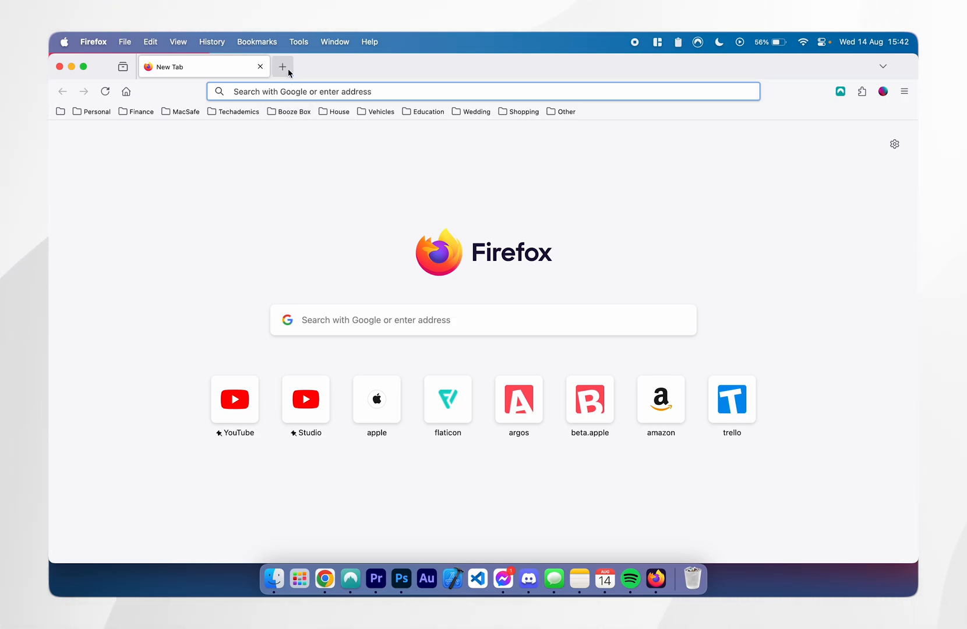
{"action": "left_click", "coordinate": [282, 66]}
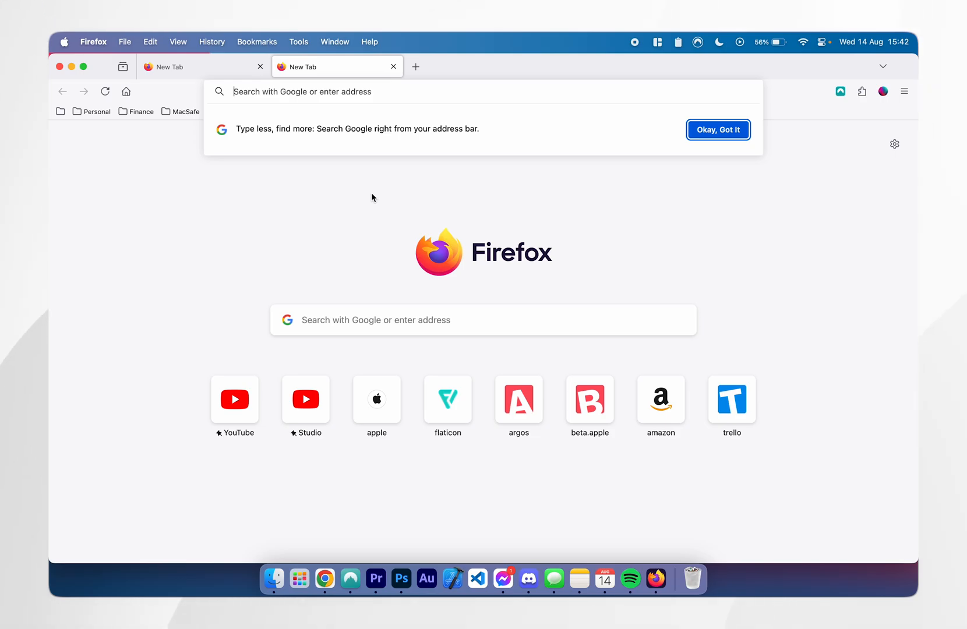